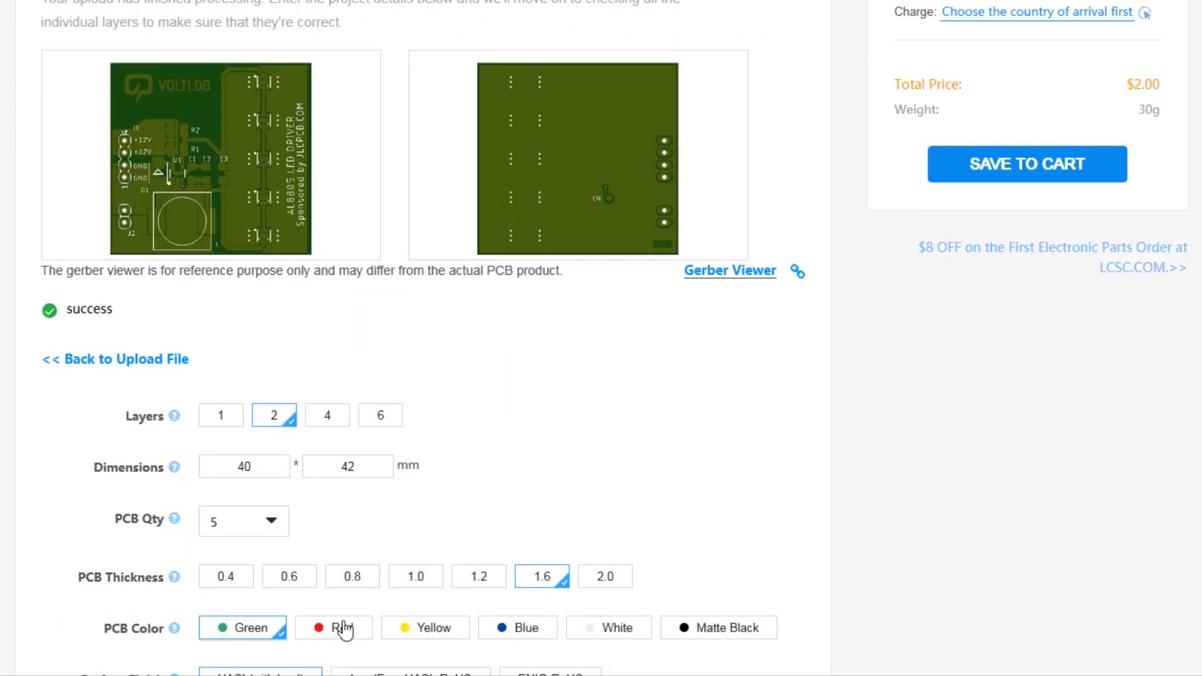
Select Yellow instead of Green as the PCB colour for the JLCPCB order
left_click(426, 628)
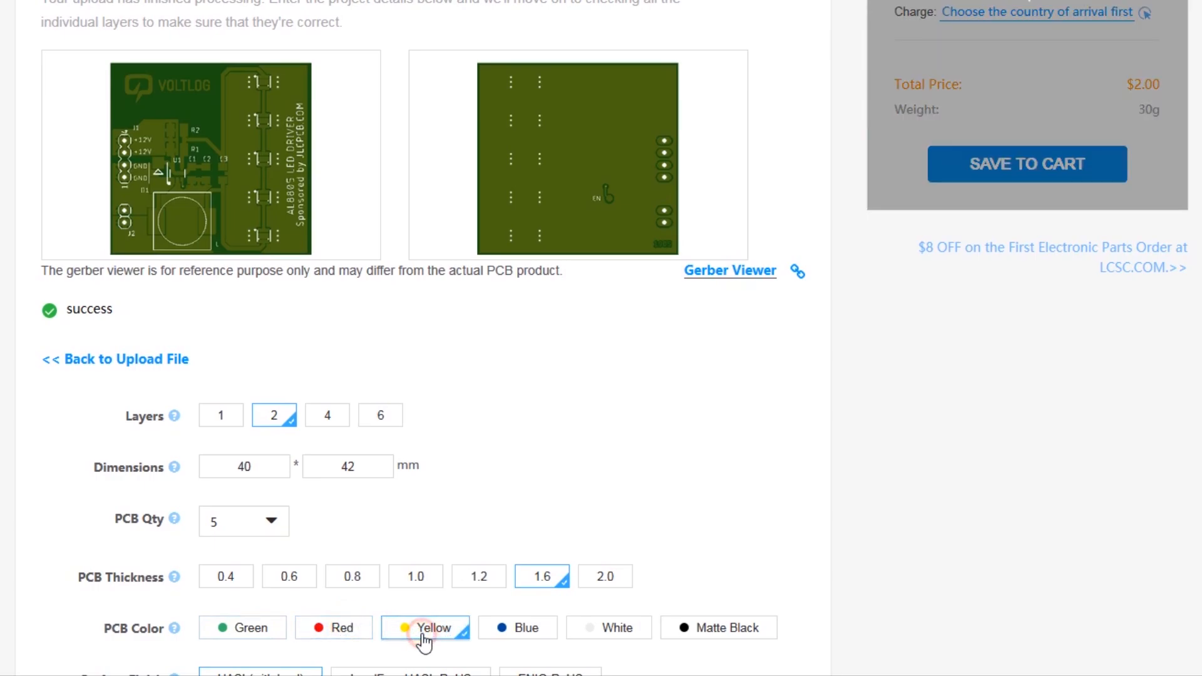
left_click(516, 627)
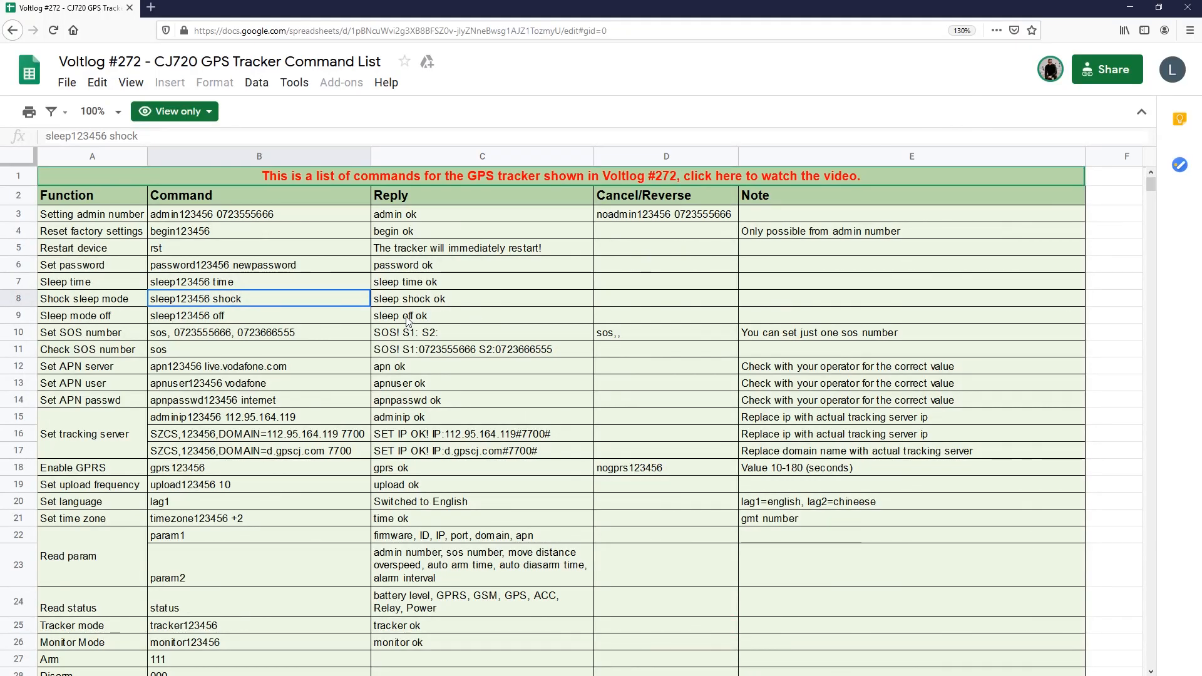
scroll("down", 3)
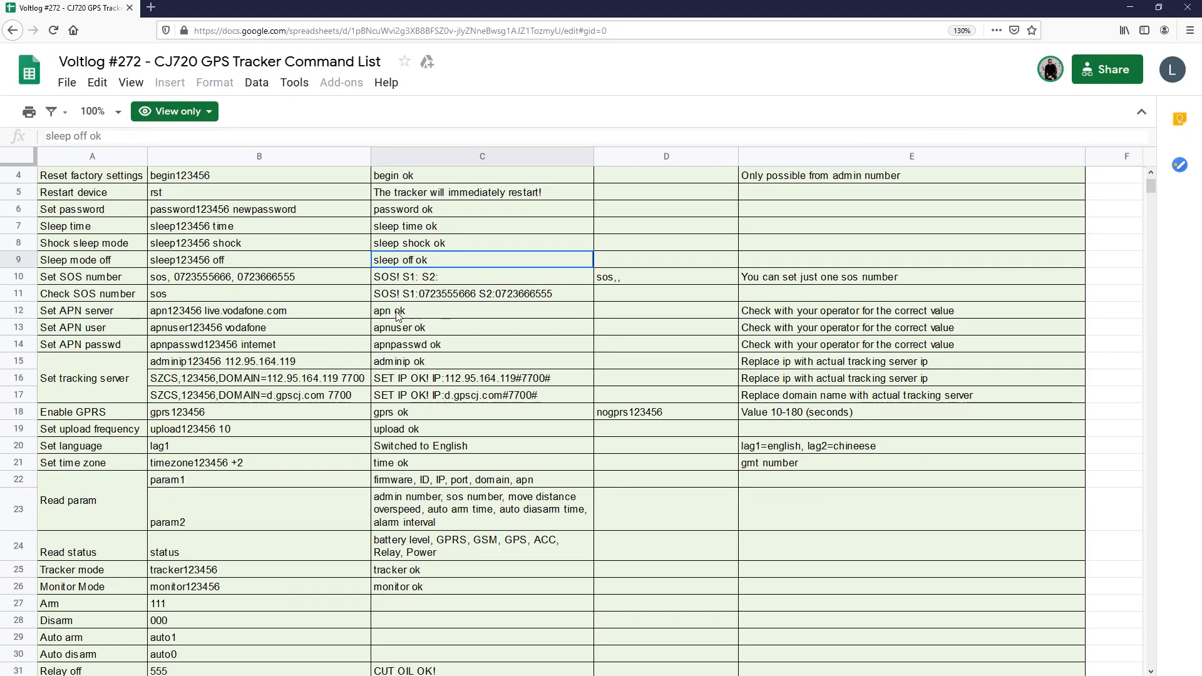
scroll("down", 3)
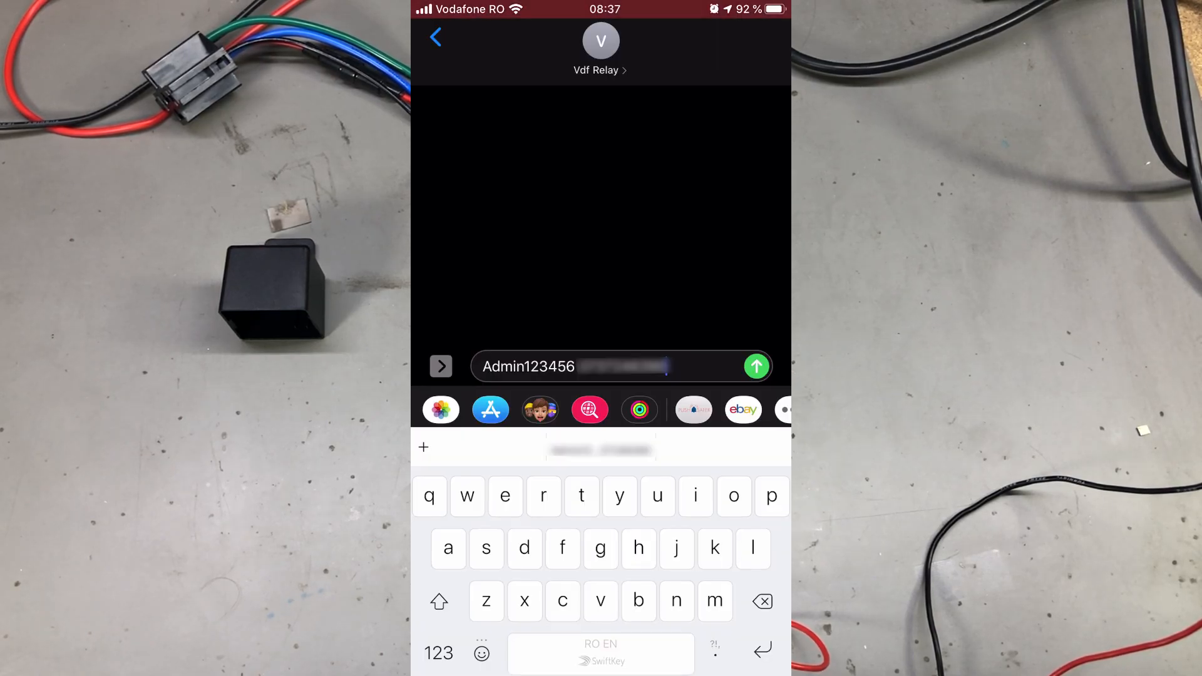
left_click(756, 366)
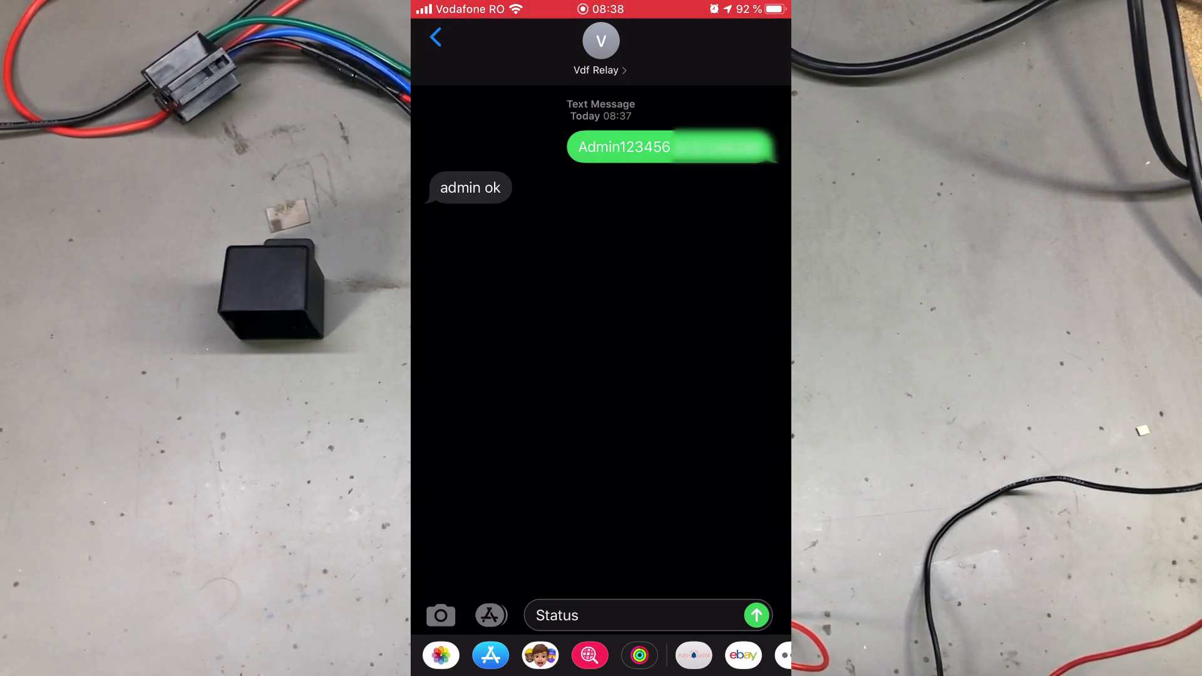
left_click(755, 615)
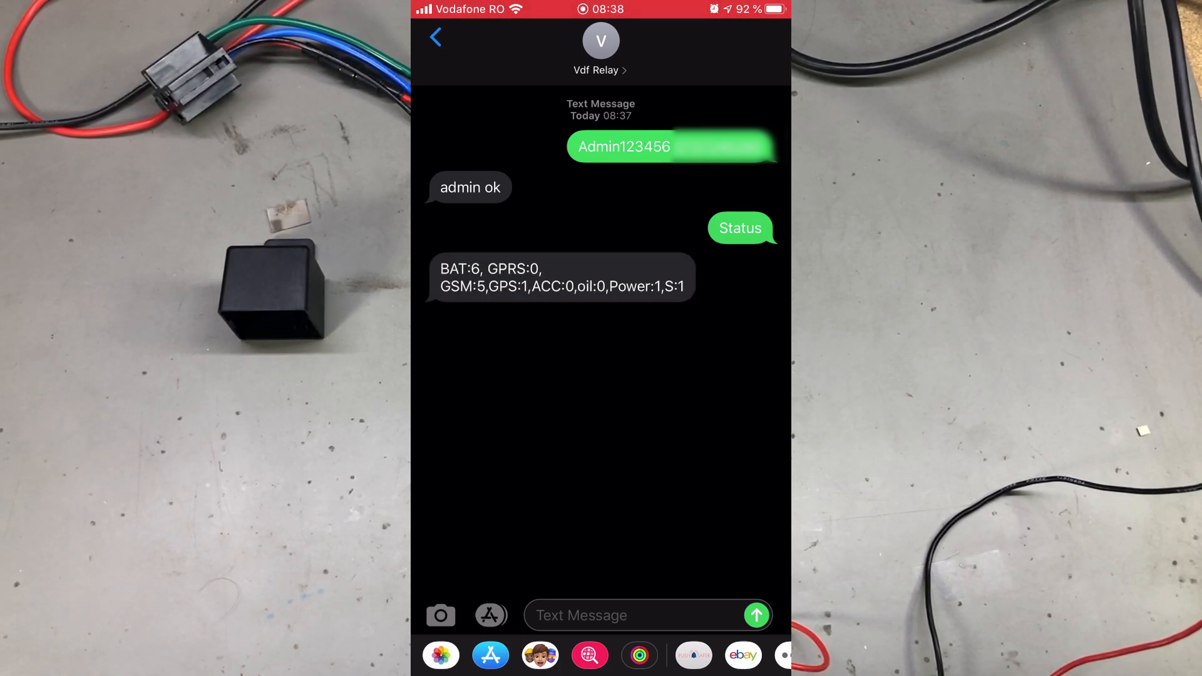
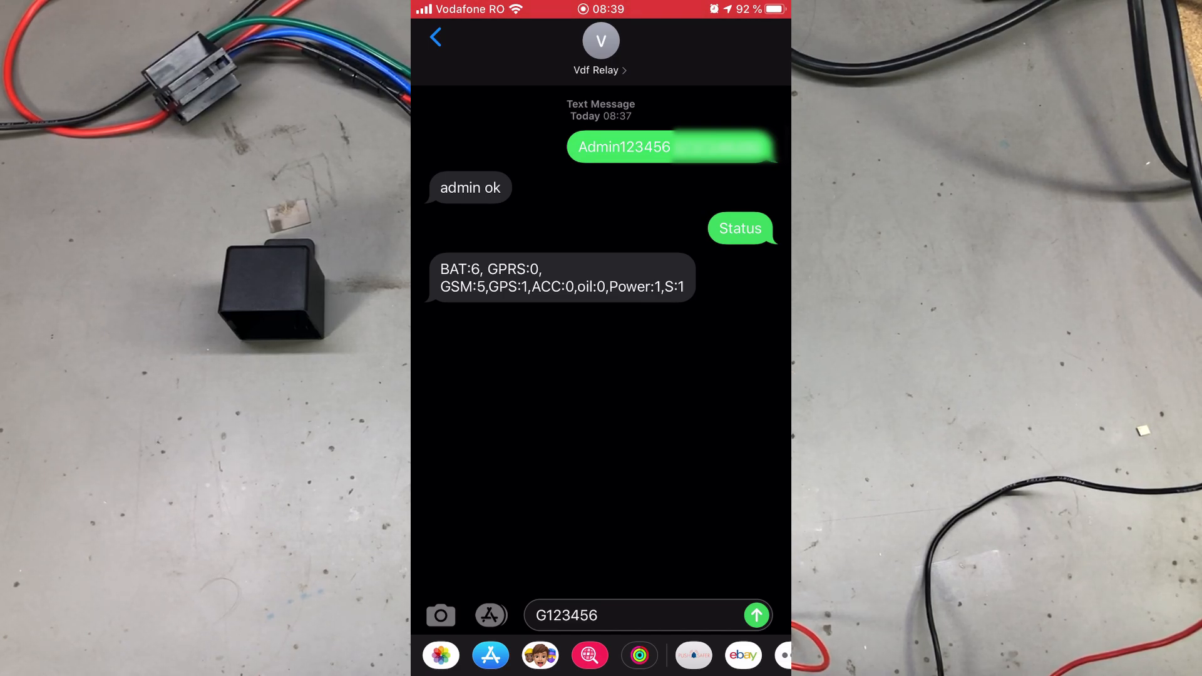
left_click(756, 615)
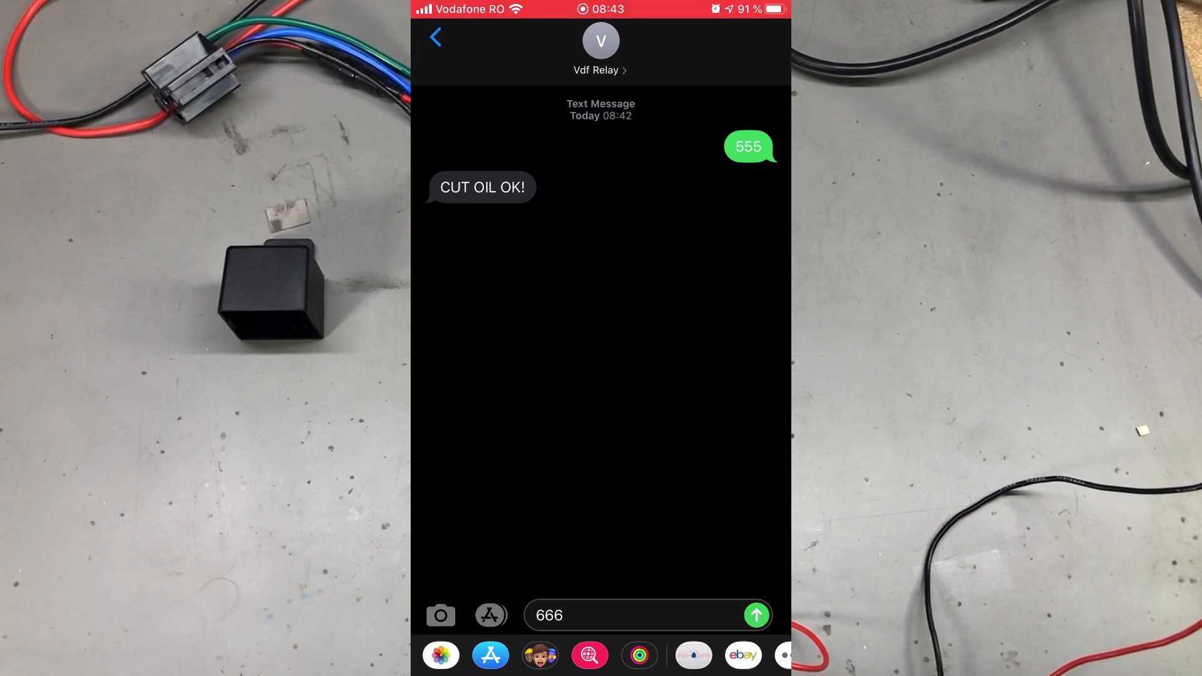
Text the tracker 555, 666, 111 and 000 to cut/resume the relay and arm/disarm it
left_click(755, 615)
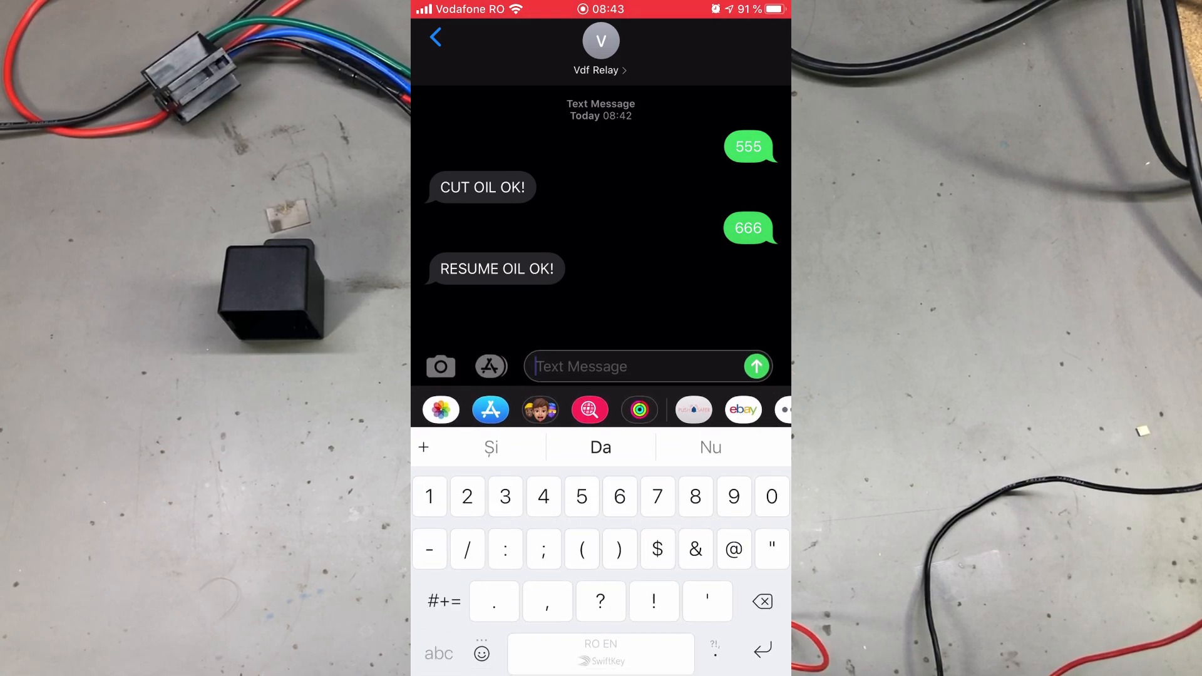
left_click(755, 366)
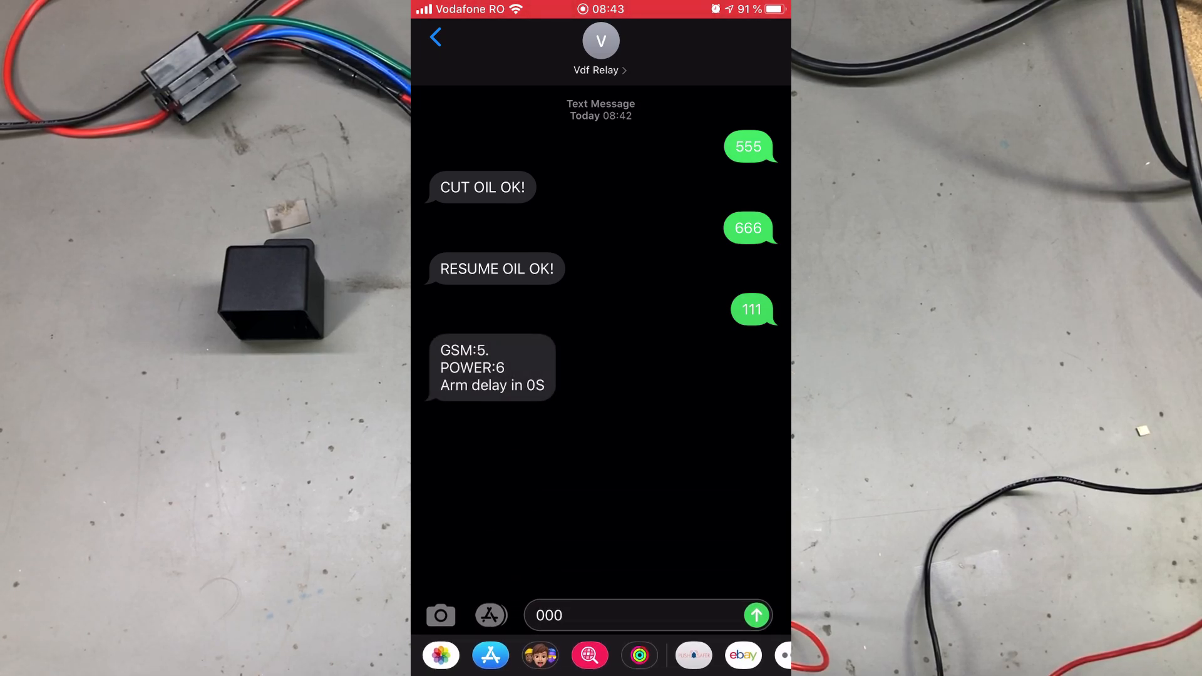
left_click(755, 614)
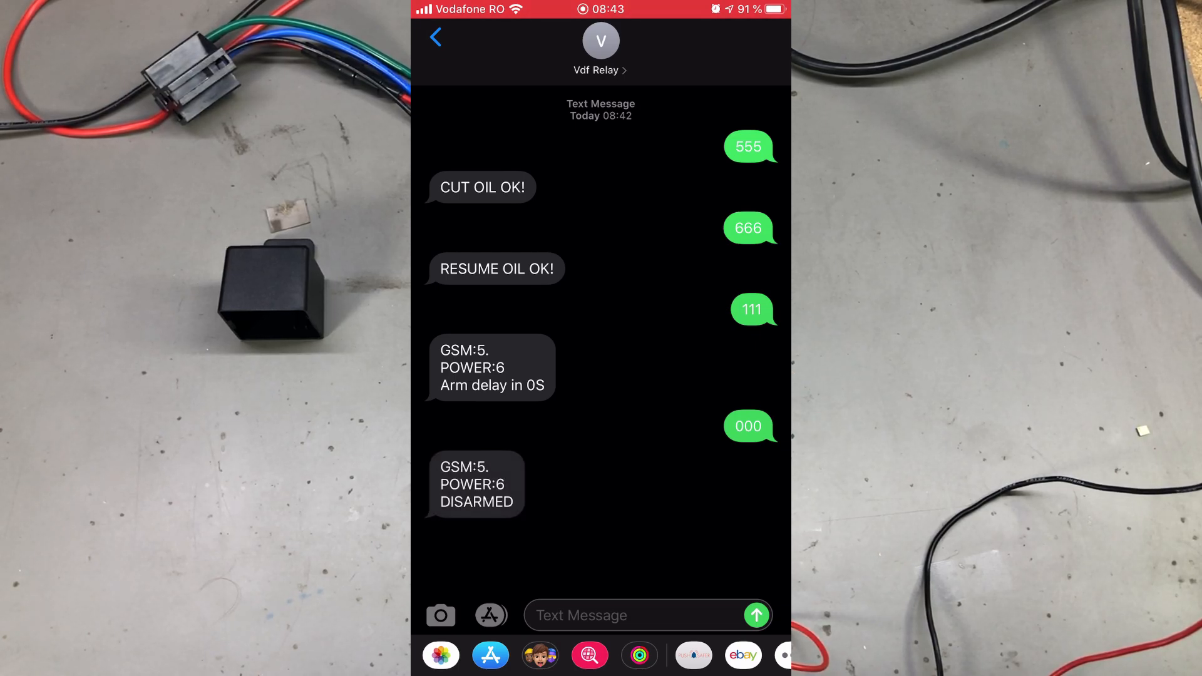
scroll("down", 3)
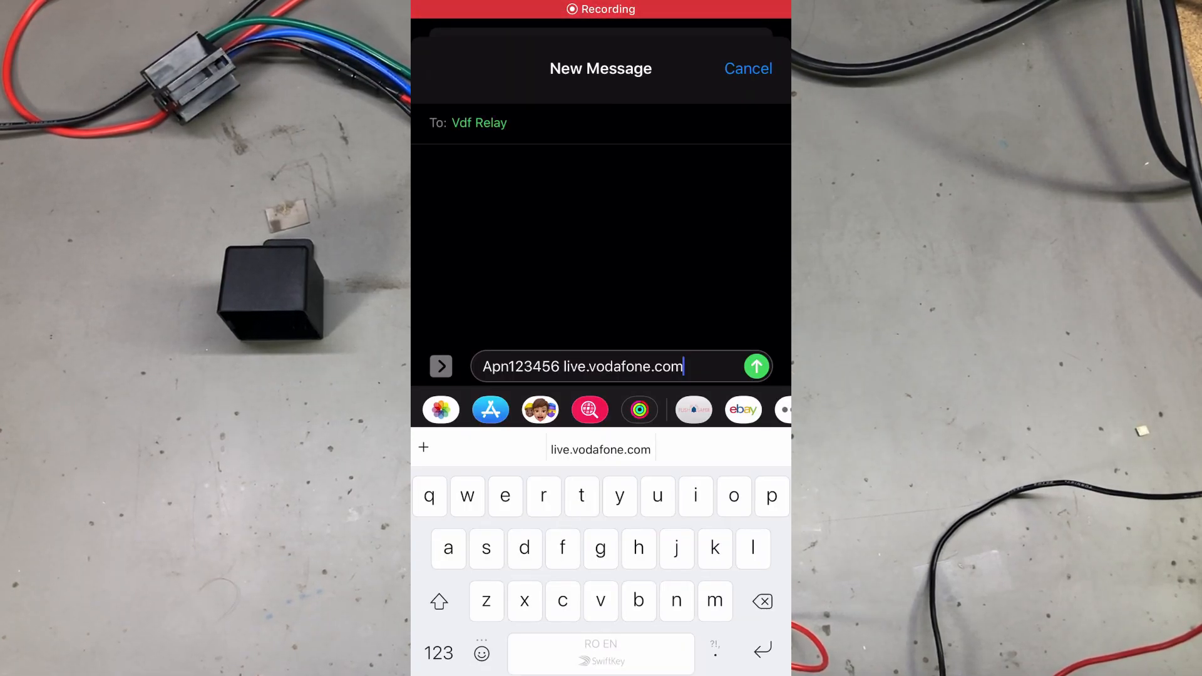
left_click(755, 366)
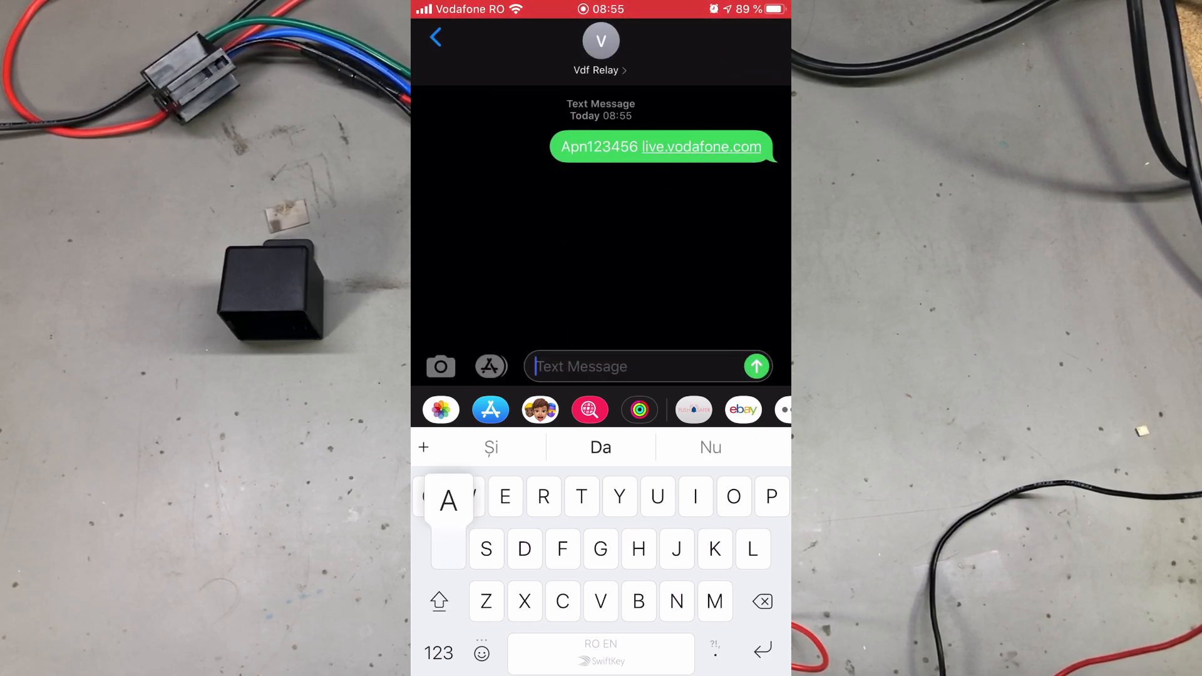
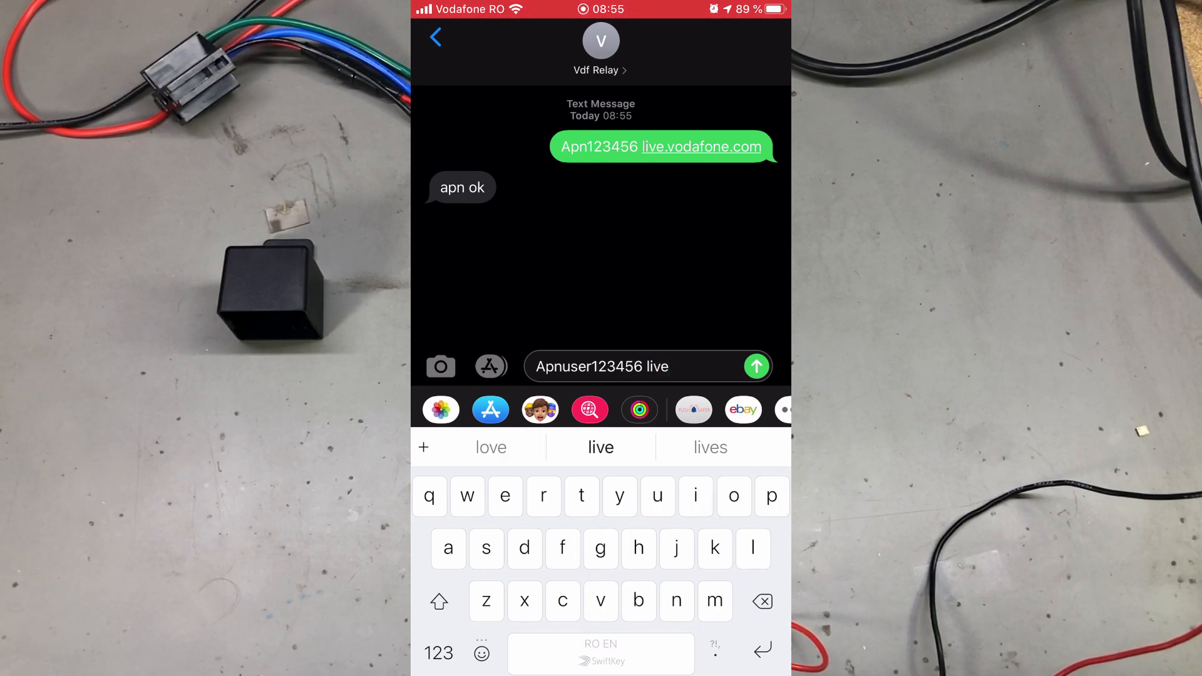
left_click(755, 366)
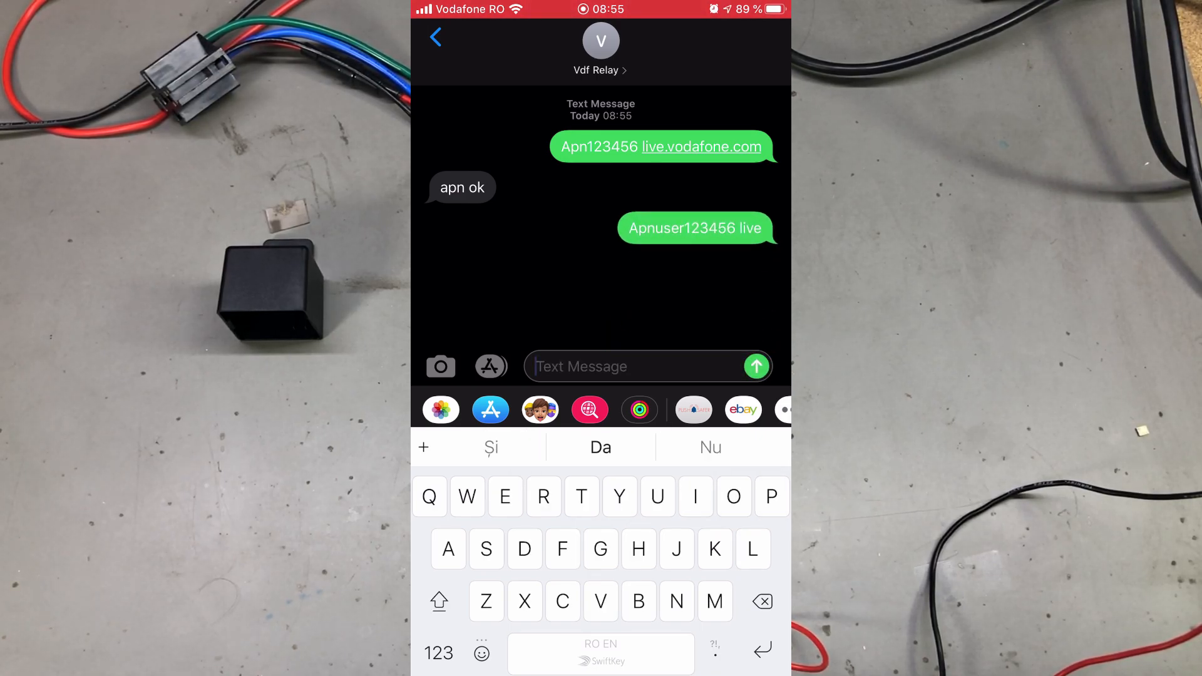
type("Apnpasswd123456")
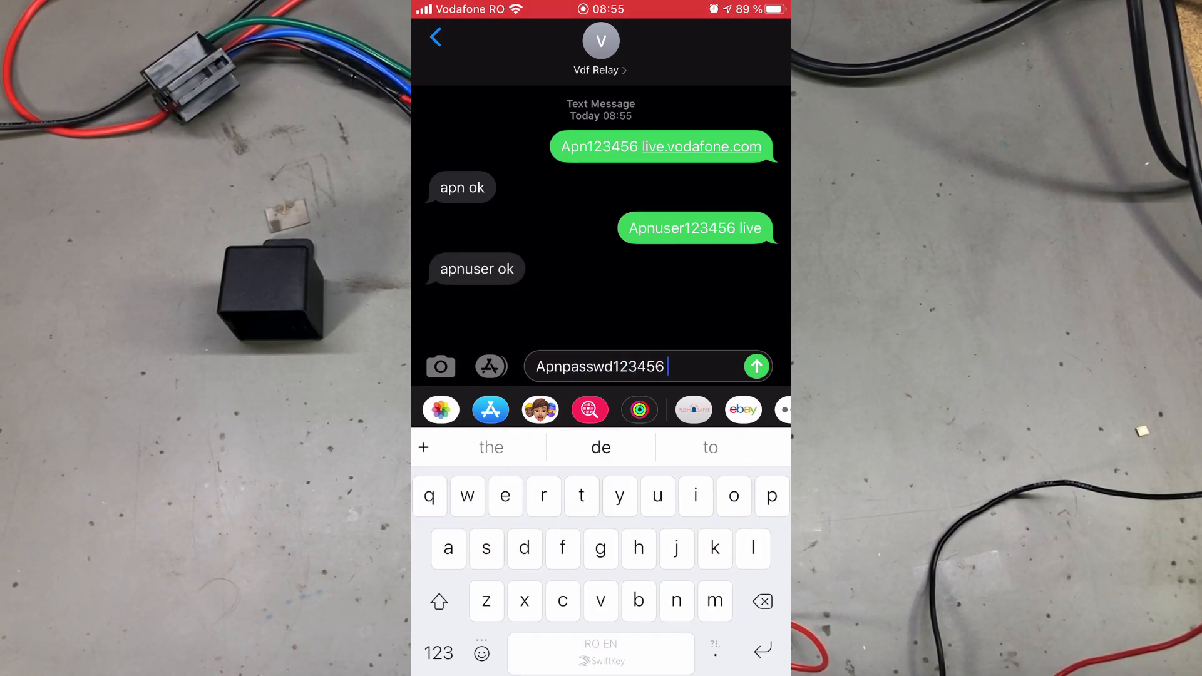
type("internet")
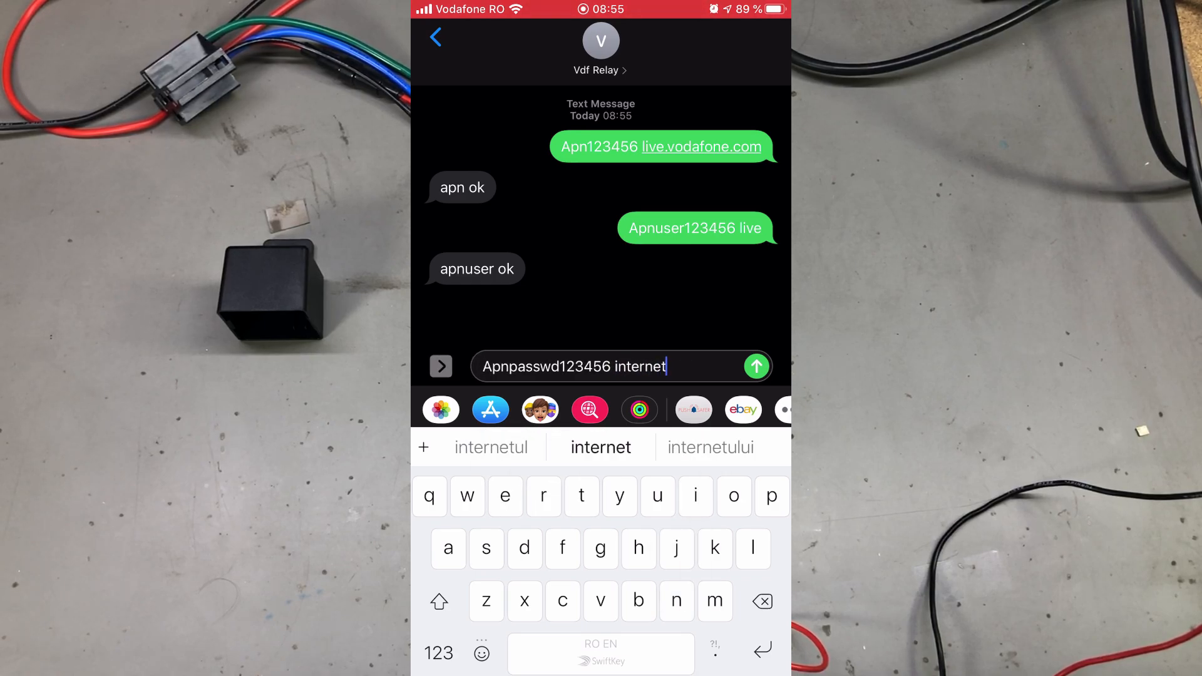
left_click(755, 366)
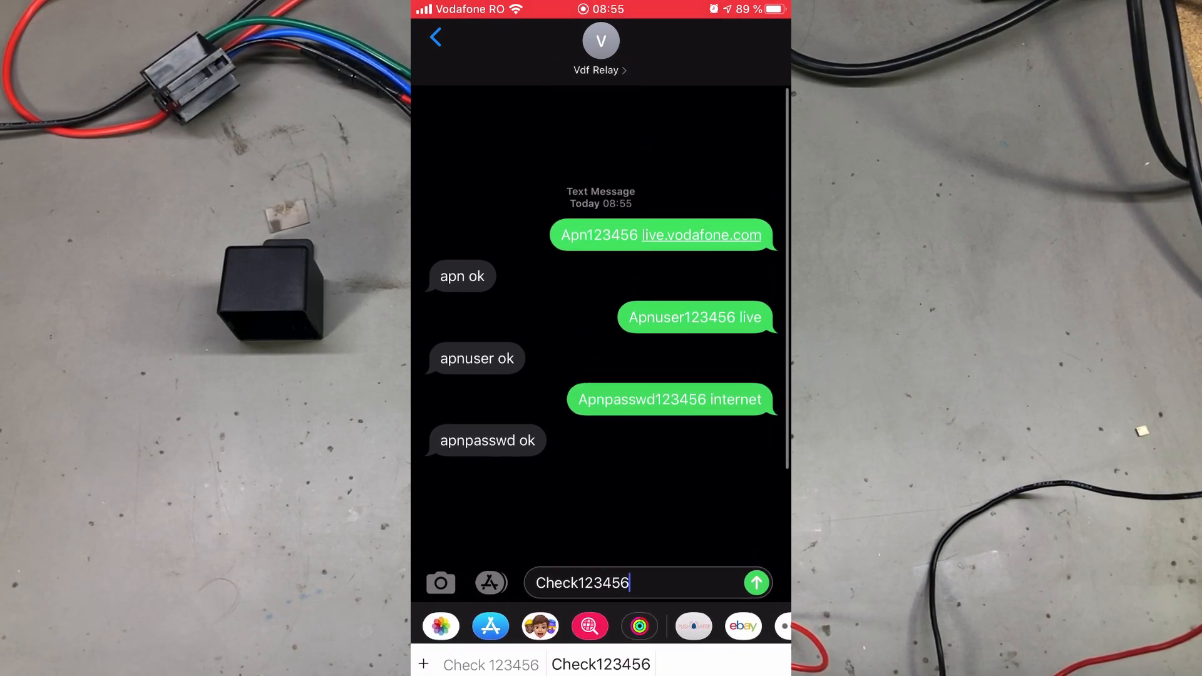
left_click(756, 583)
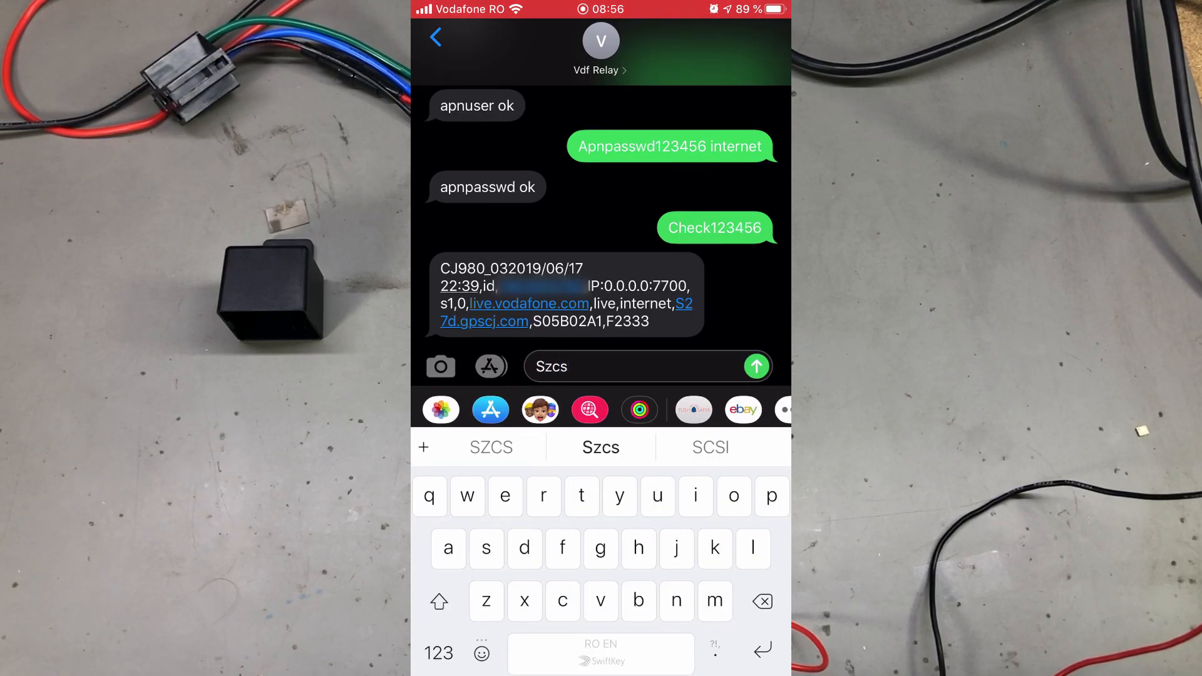
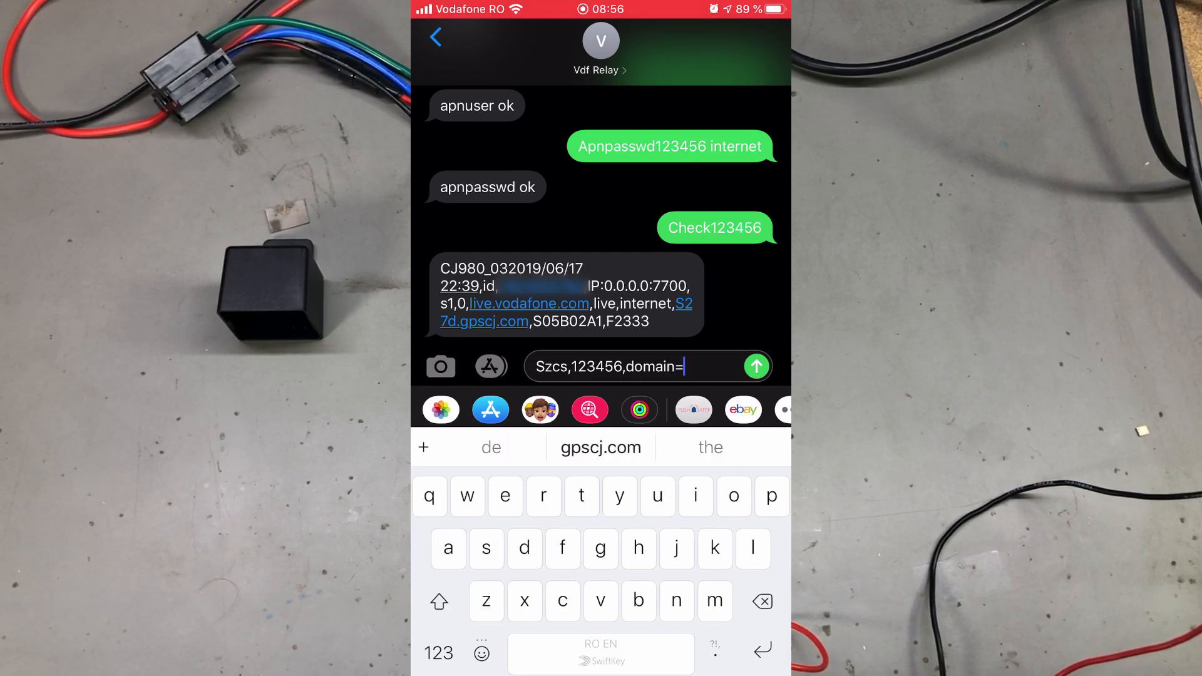
type("d.gpscj.com")
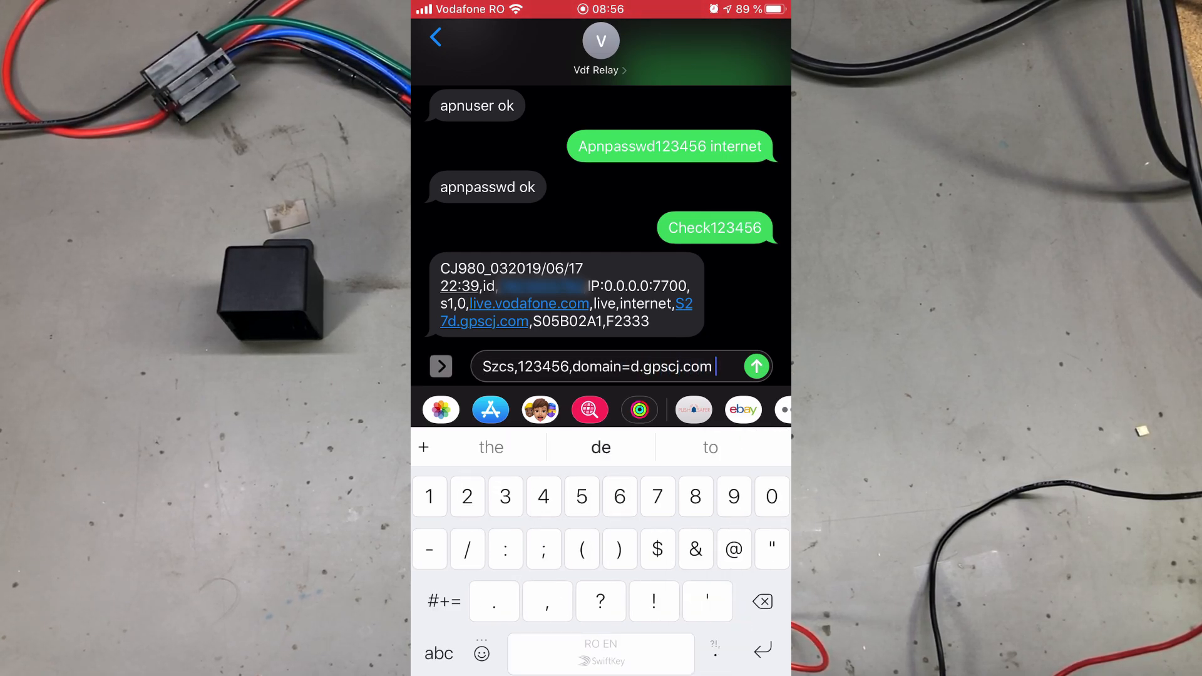
type("7700")
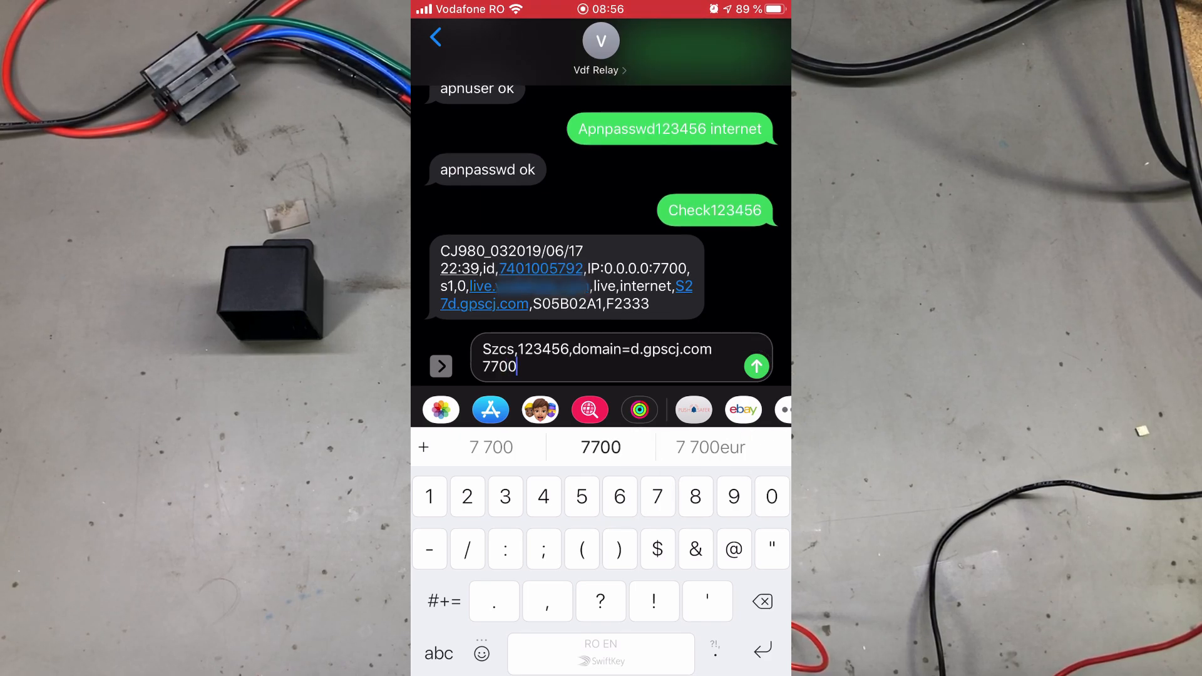
left_click(755, 366)
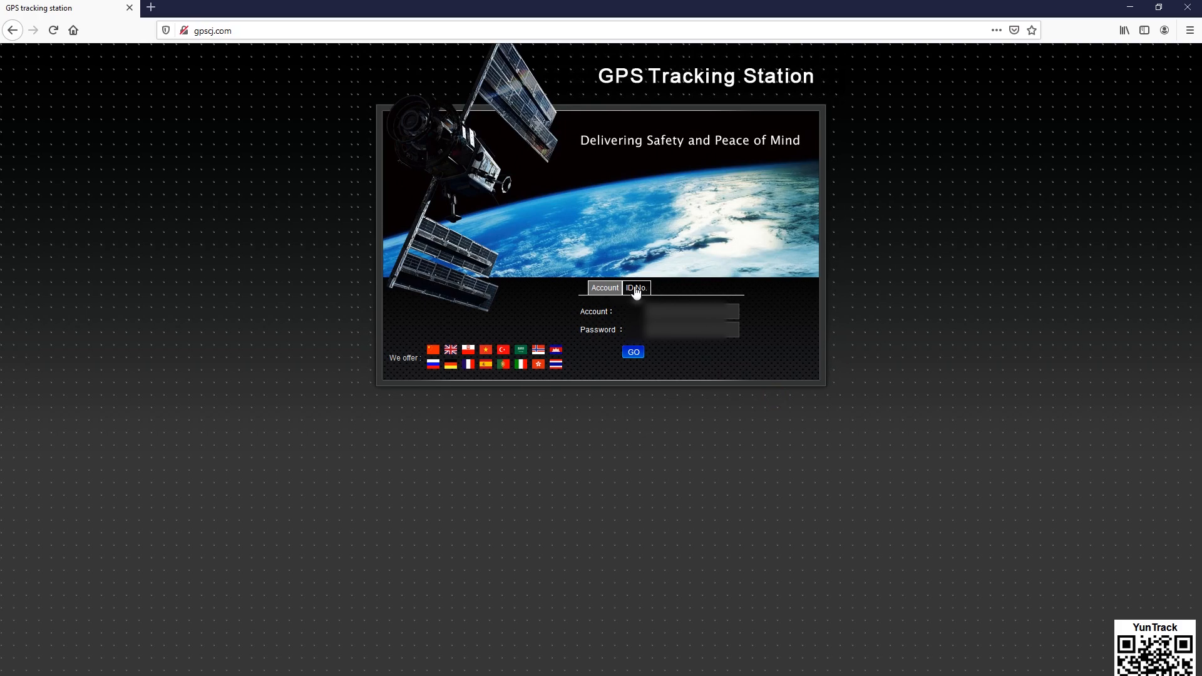
Log in to gpscj.com through the ID No. tab with the tracker's ID and password
left_click(635, 287)
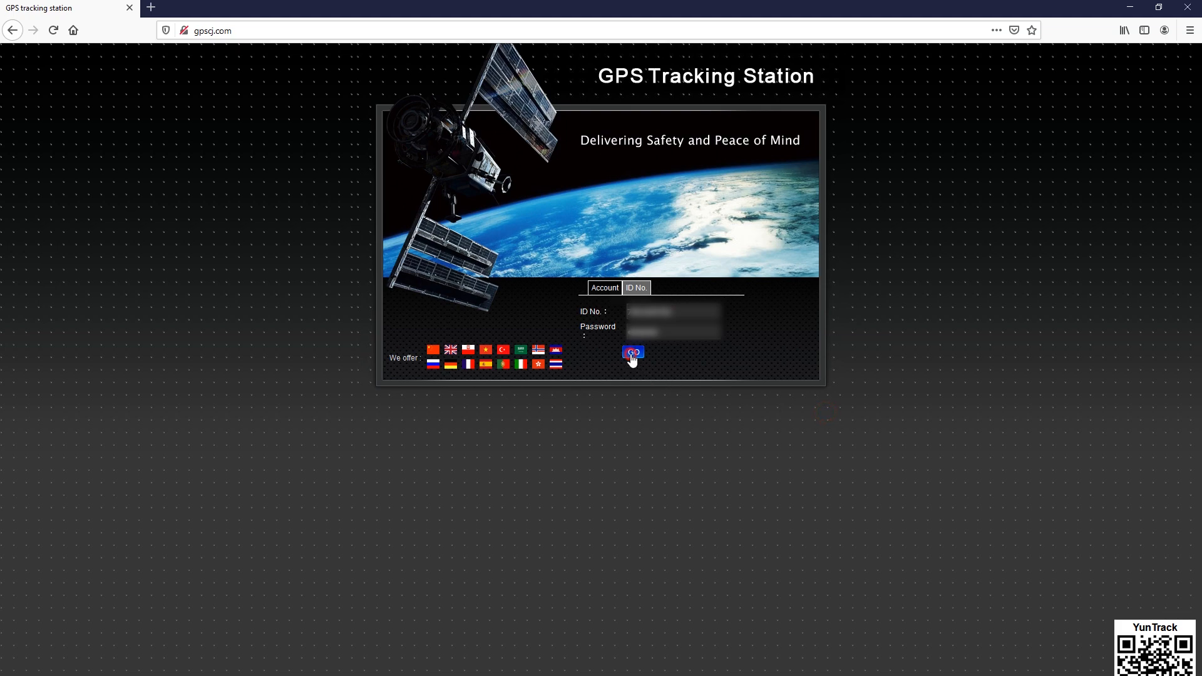
left_click(632, 352)
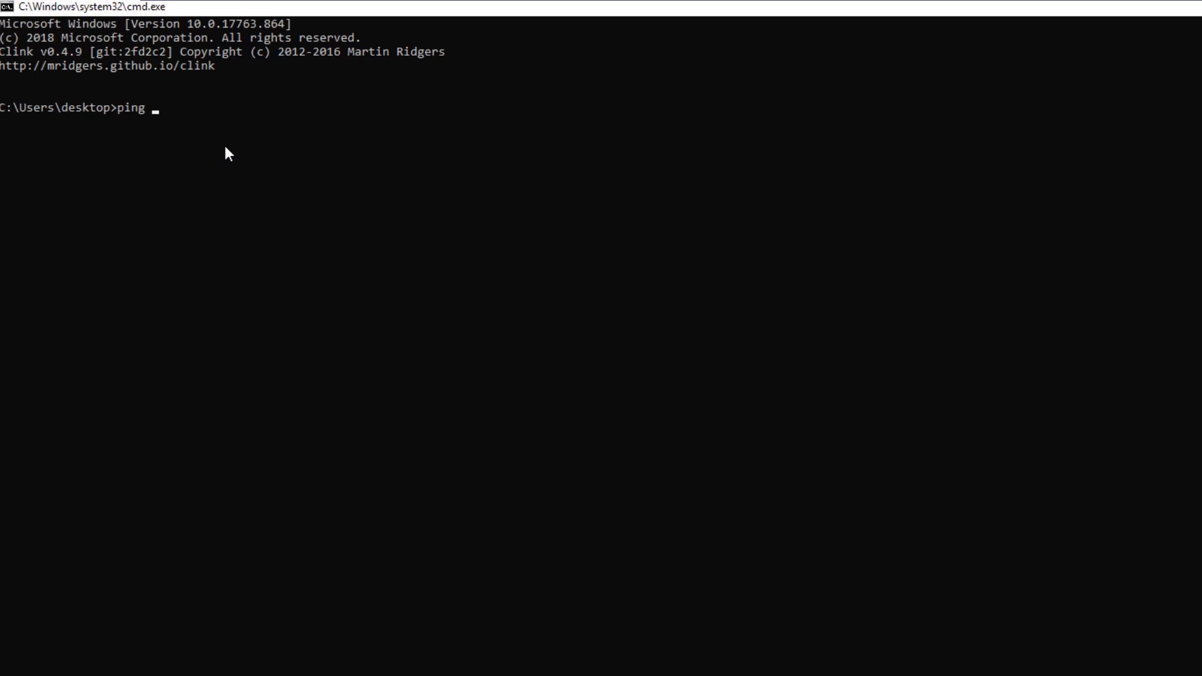
Ping d.gpscj.com, then ping S27d.gpscj.com
type("d.gpscj.com")
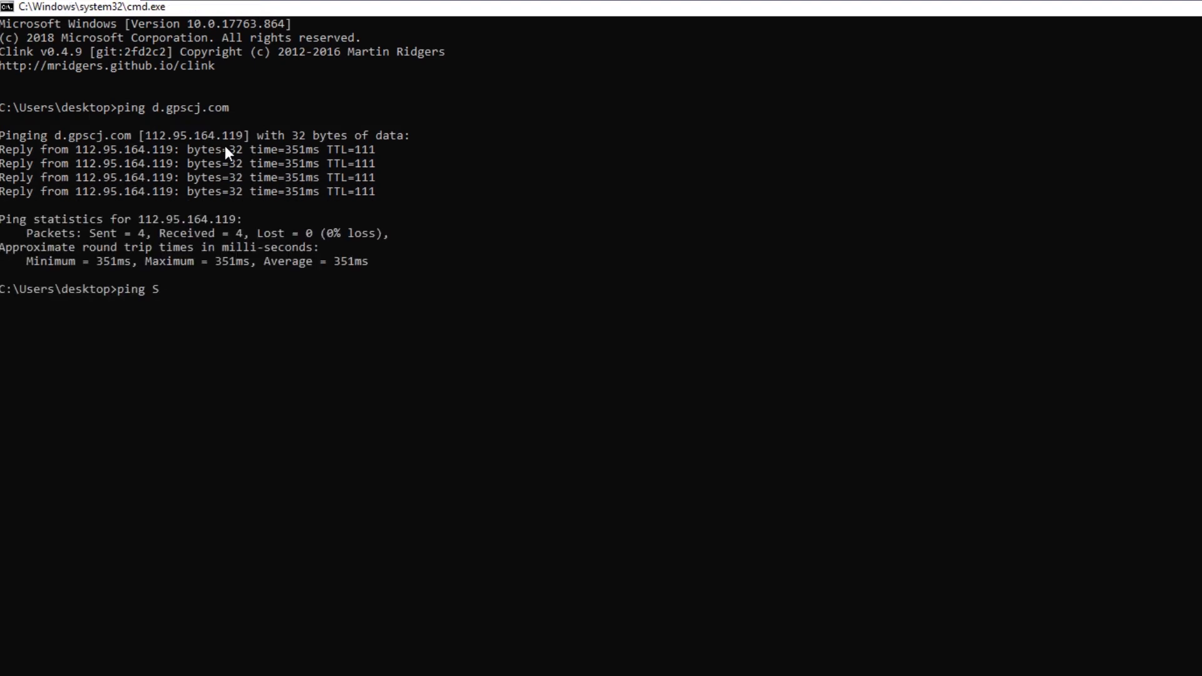
type("27d.")
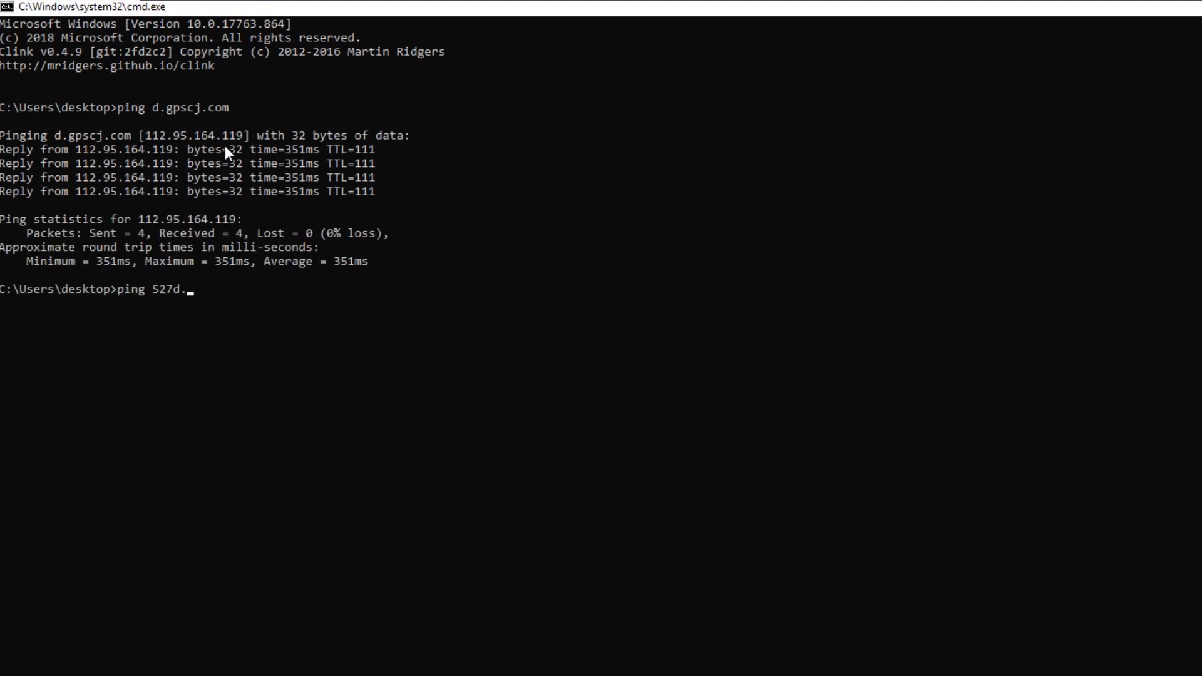
type("gpscj.com")
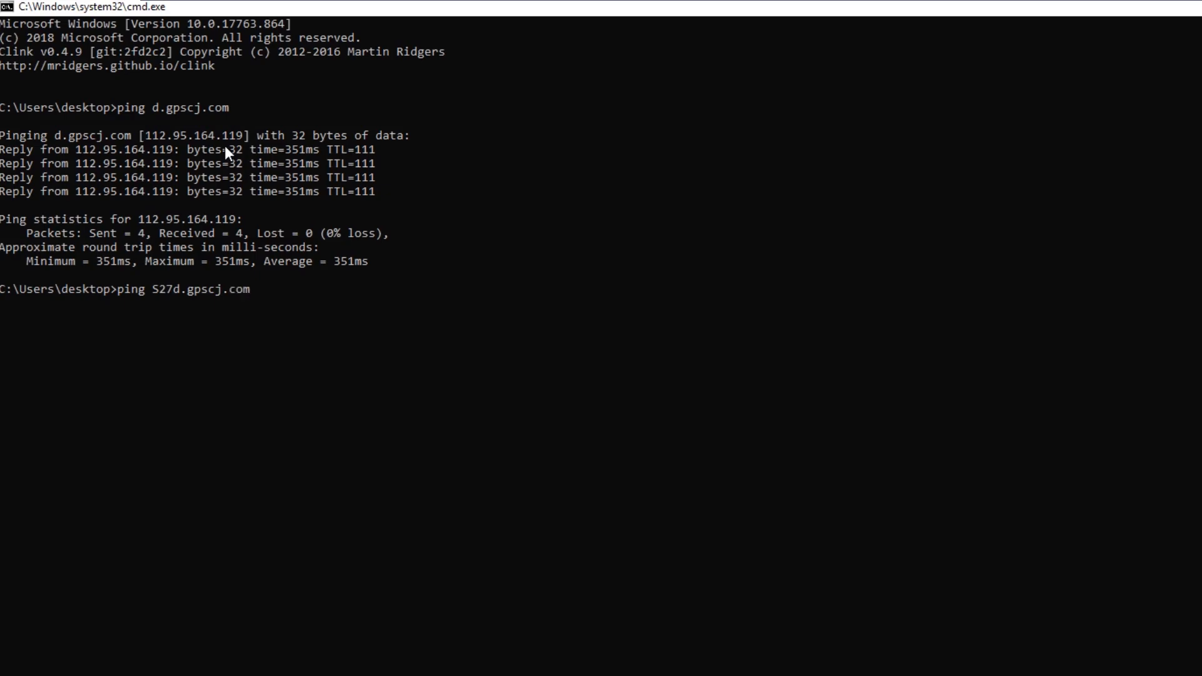
key("enter")
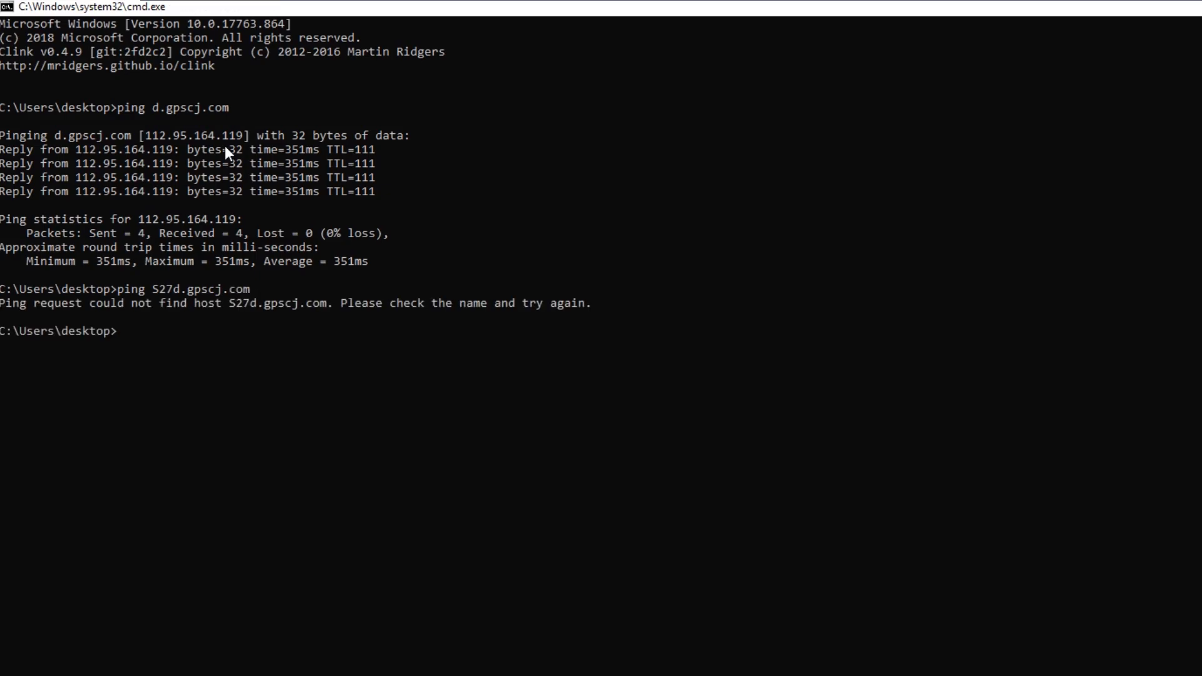